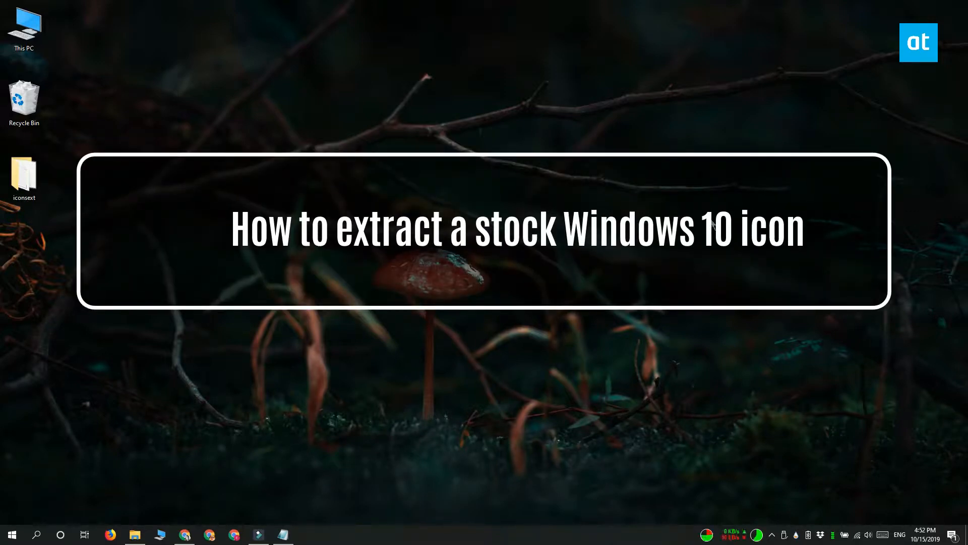
# Step: Launch IconsExtract and keep the C:\Windows\System32\*.* path for 32x32 icons
pyautogui.click(185, 534)
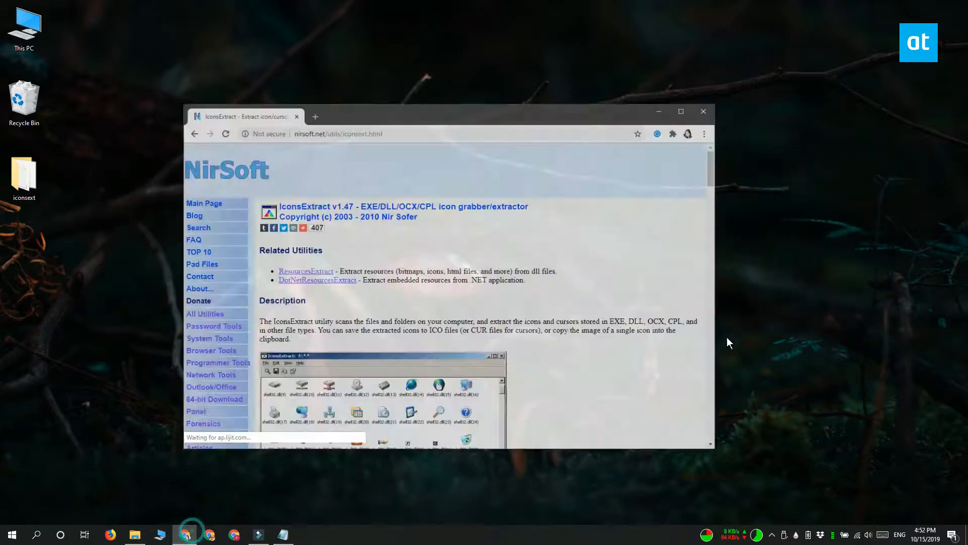
pyautogui.scroll(-3)
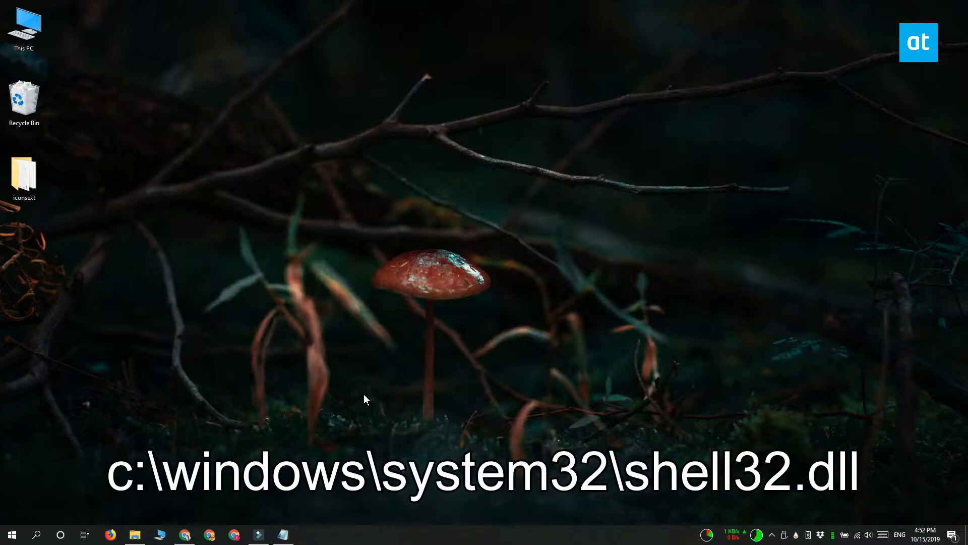
pyautogui.doubleClick(24, 176)
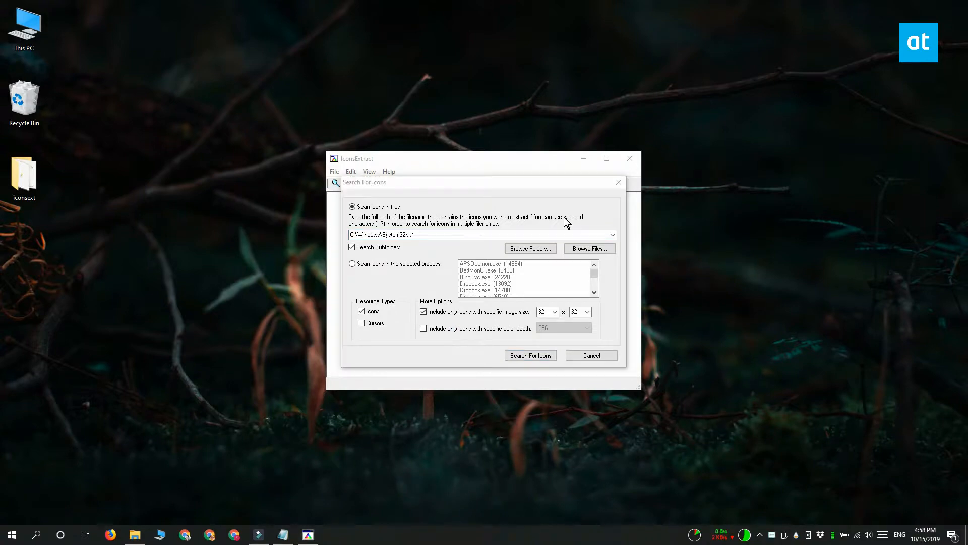
pyautogui.click(482, 234)
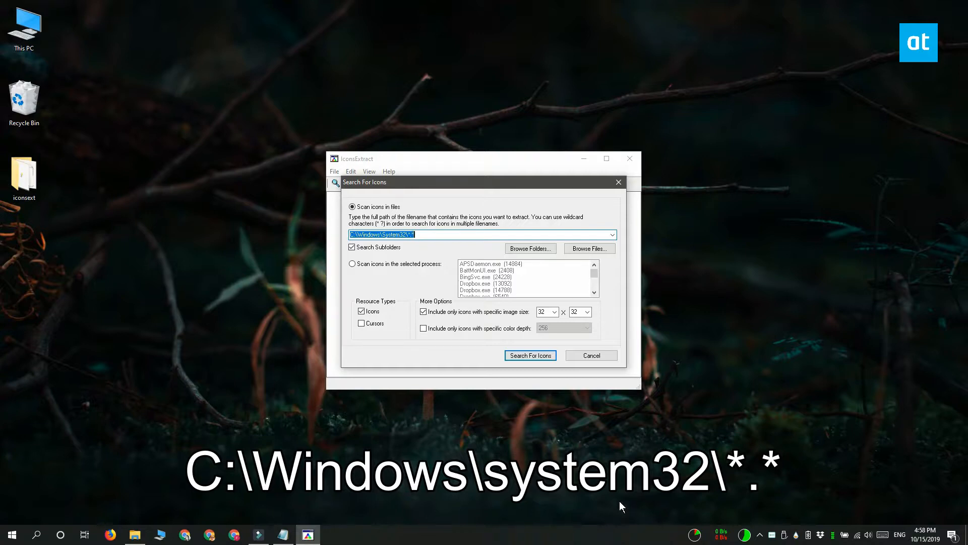
# Step: Scan System32 and list the 3,633 extracted icons
pyautogui.click(529, 355)
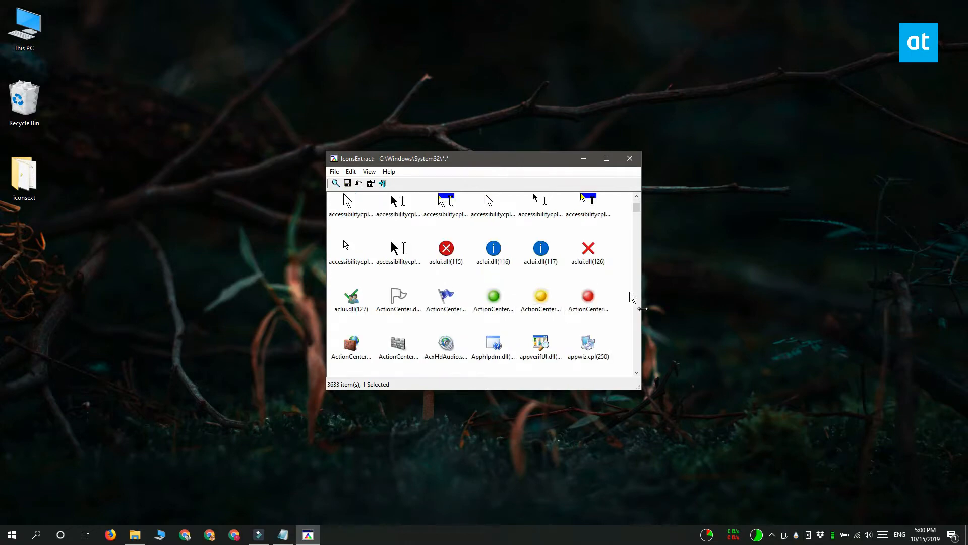
# Step: Save the btpanui.dll(300) icon as btpanui_300.ico, creating the iconsext\icons folder
pyautogui.scroll(-3)
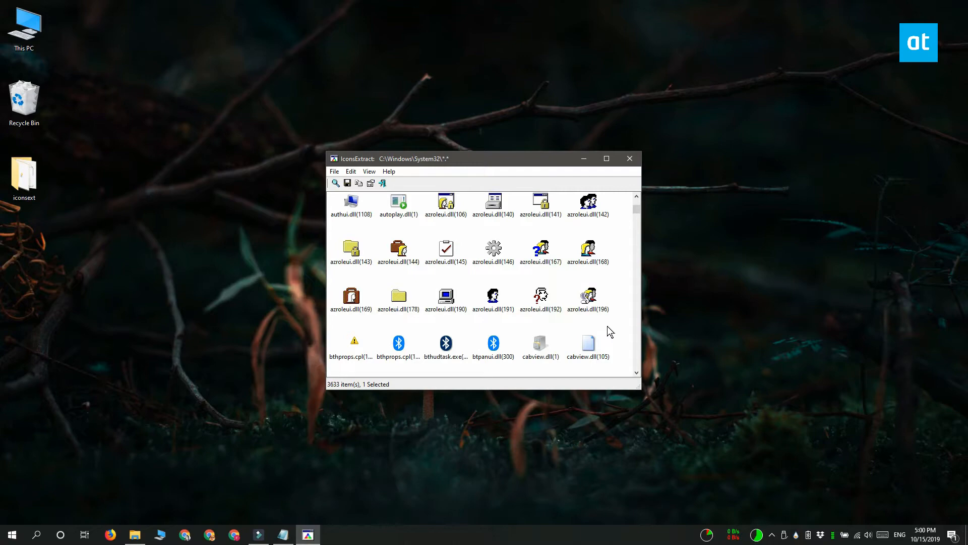
pyautogui.click(493, 342)
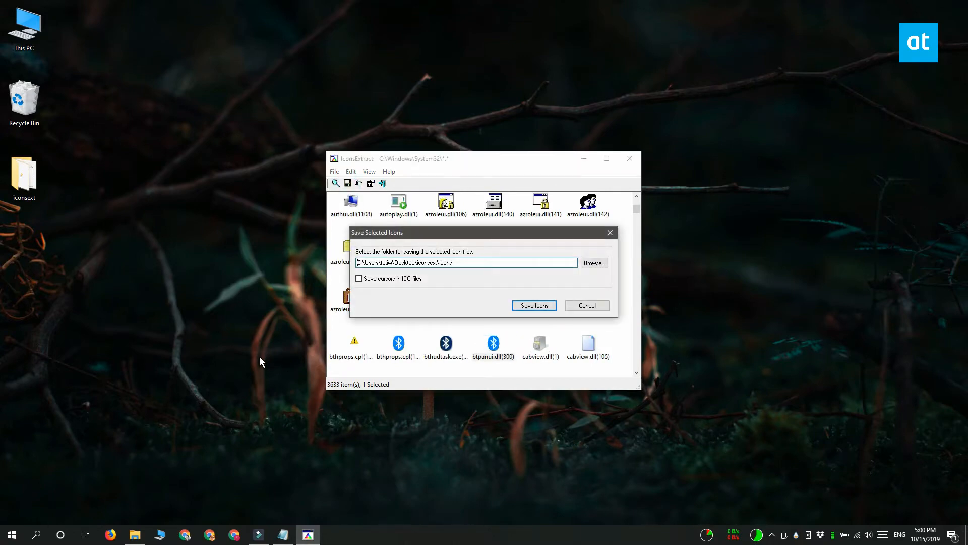
pyautogui.click(533, 305)
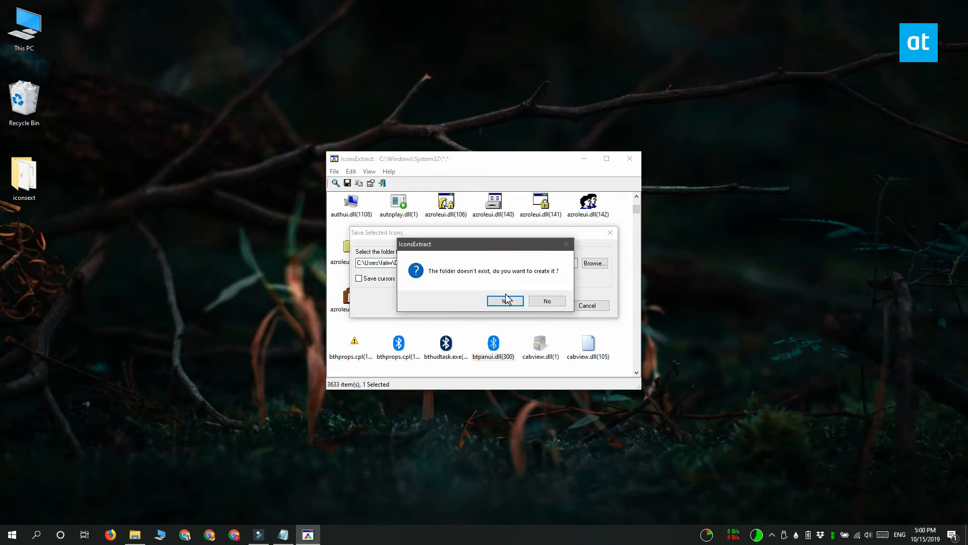
pyautogui.click(504, 302)
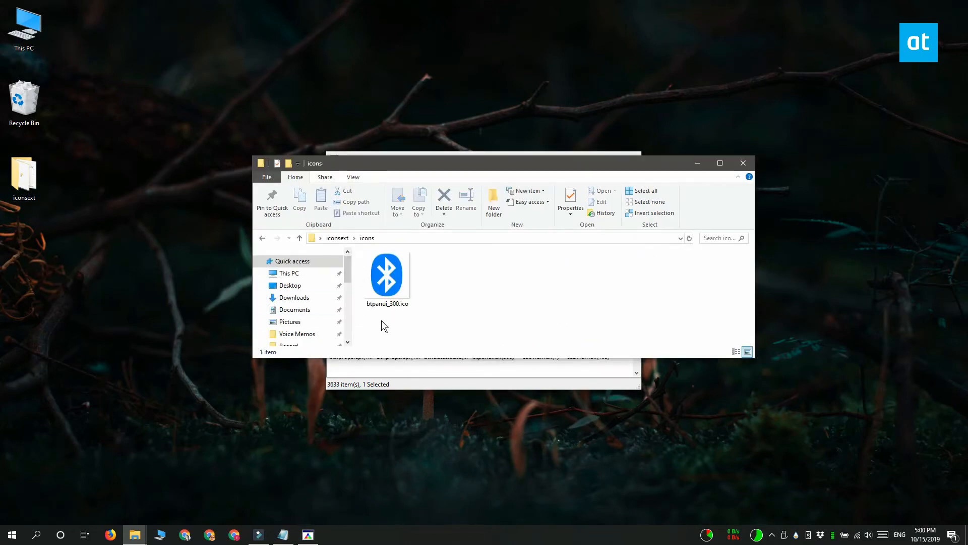